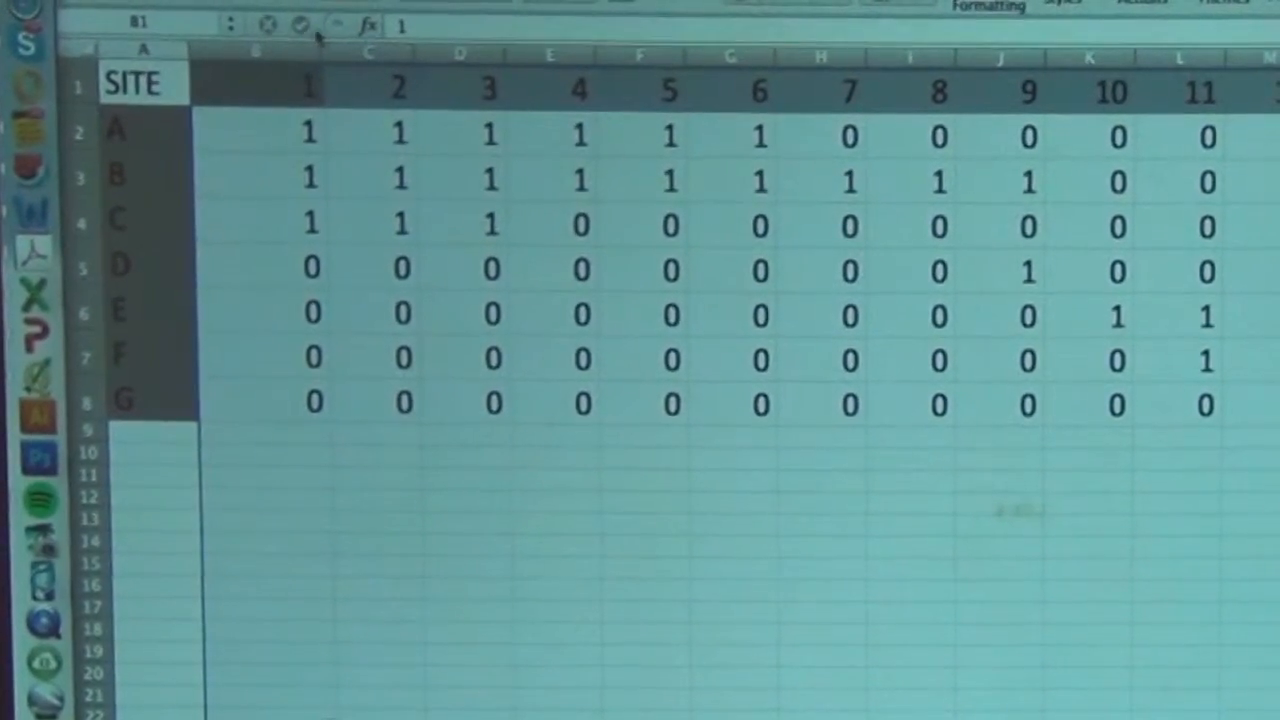
Narrow species columns B–M so all twelve species fit beside the site names.
left_click_drag(235, 55, 280, 55)
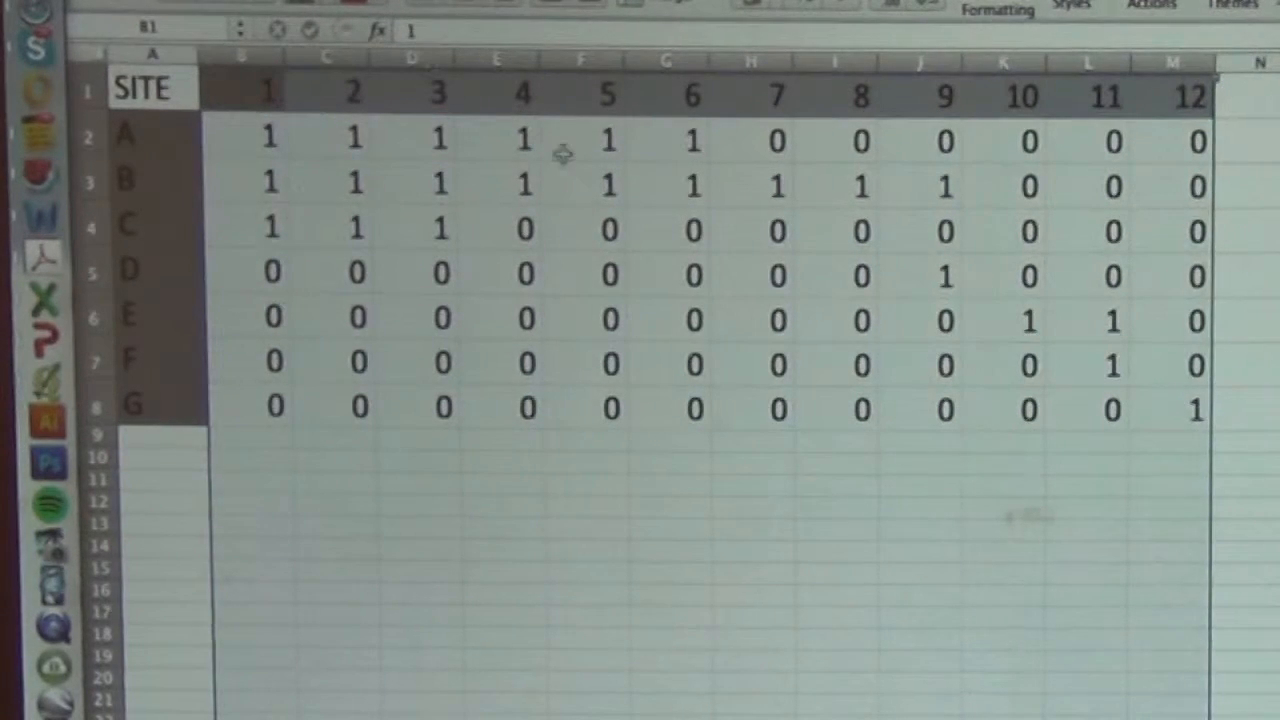
Start site A's total in N2 with =SUM(B2:M2) across species 1–12.
left_click(1245, 140)
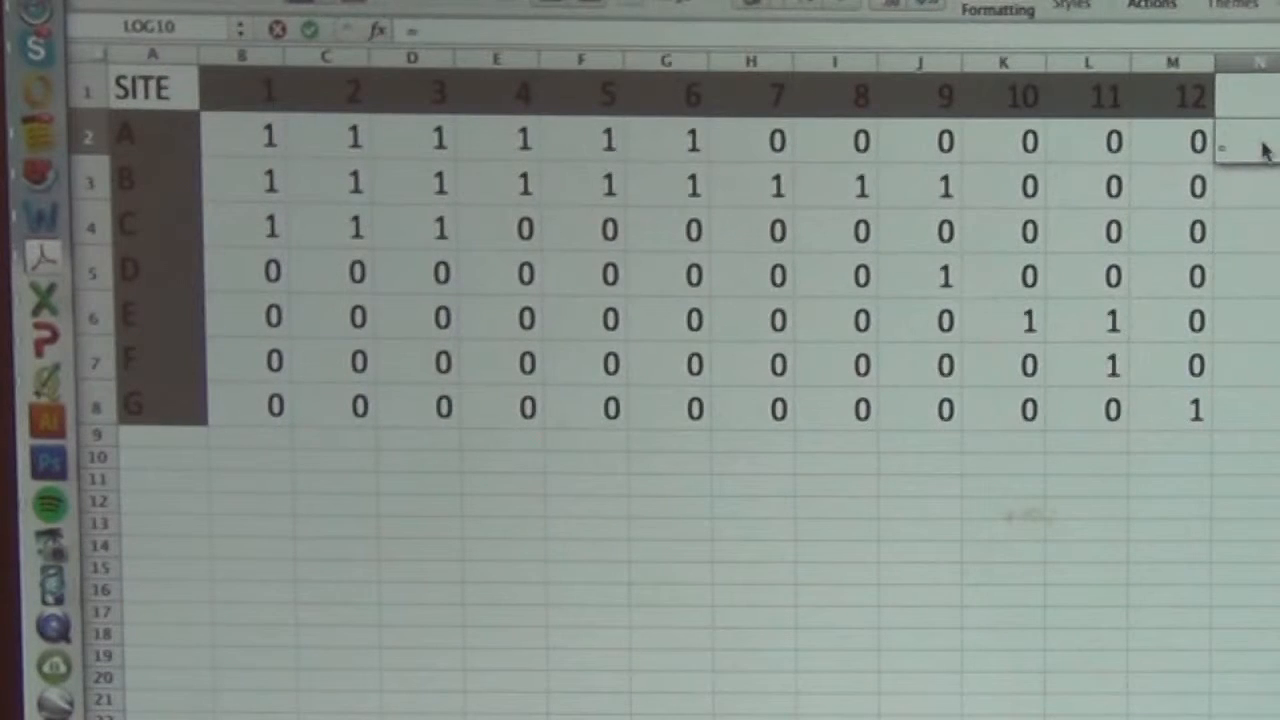
type("=sum(")
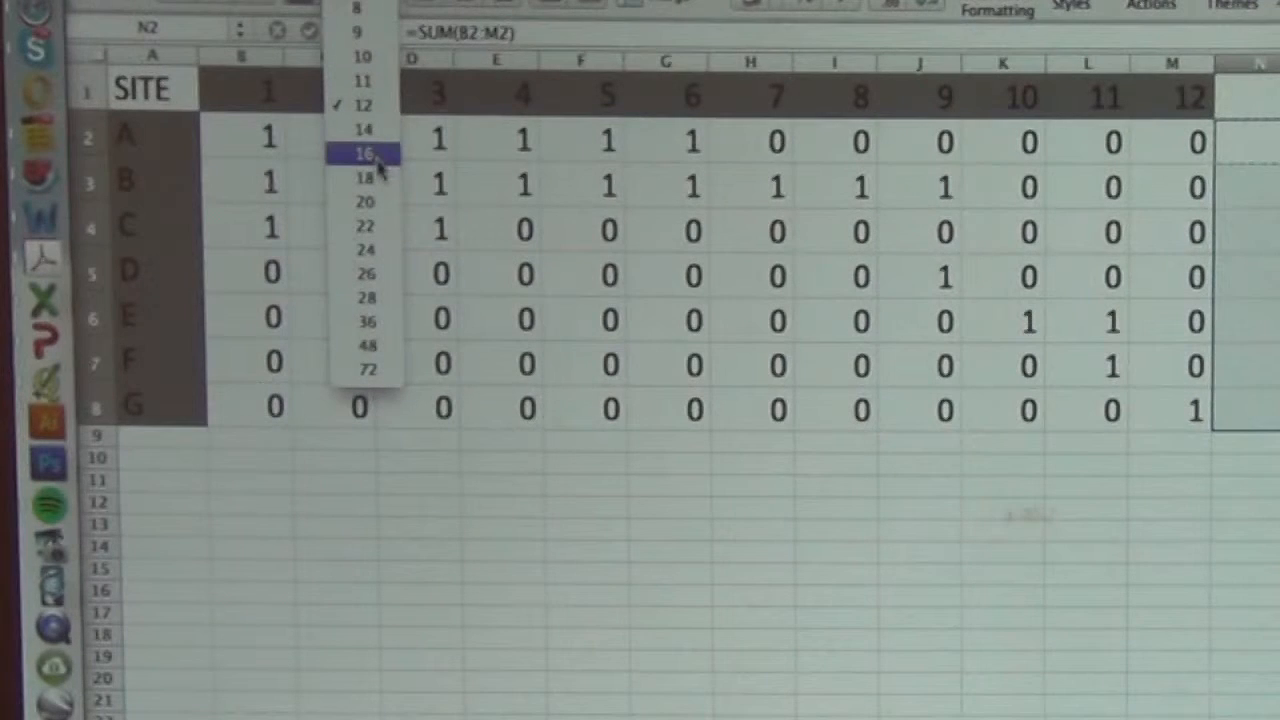
Set the N2:N8 site totals to font size 16.
left_click(362, 153)
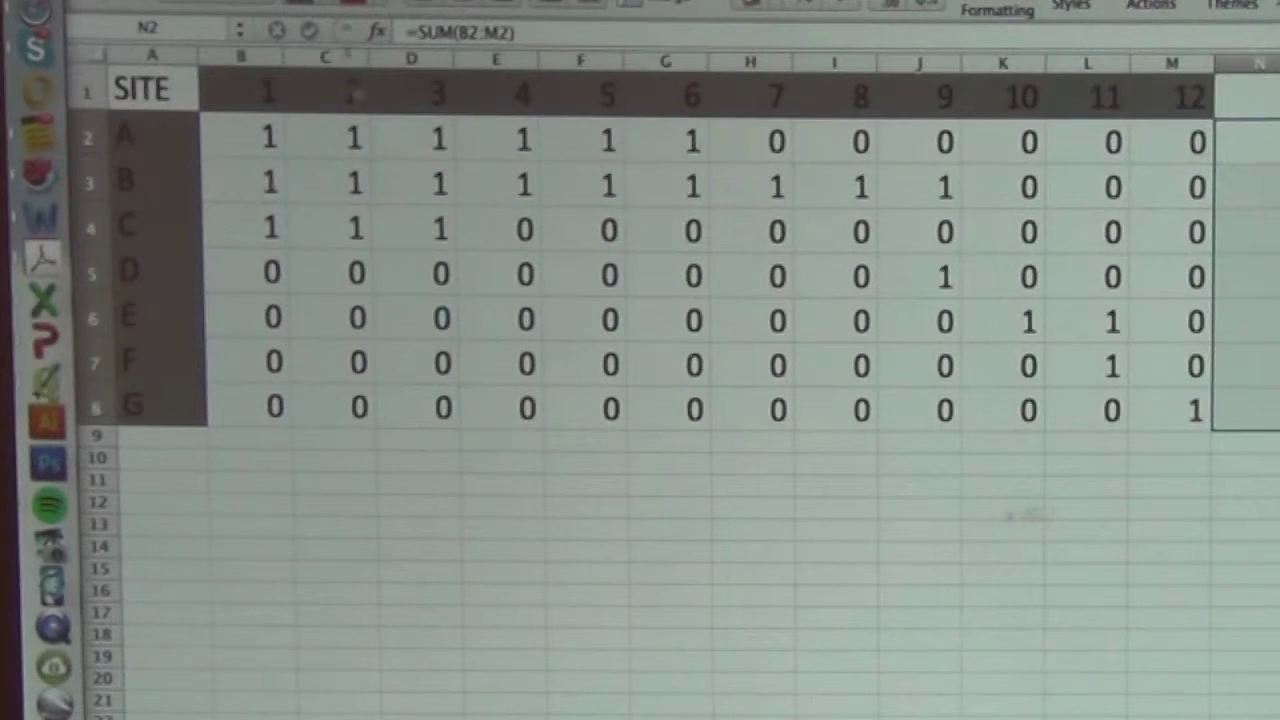
Fill site B's cells B3:J3 for species 1–9 with the olive standard color.
left_click_drag(267, 137, 860, 187)
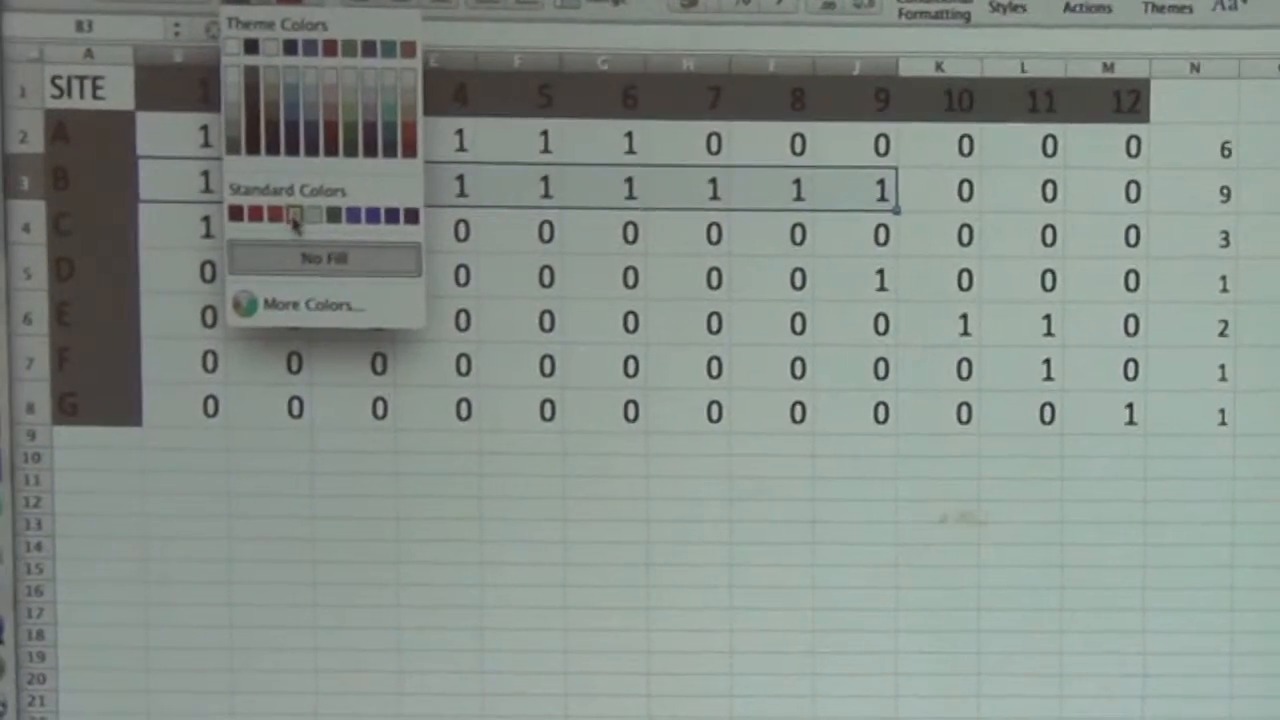
left_click(295, 213)
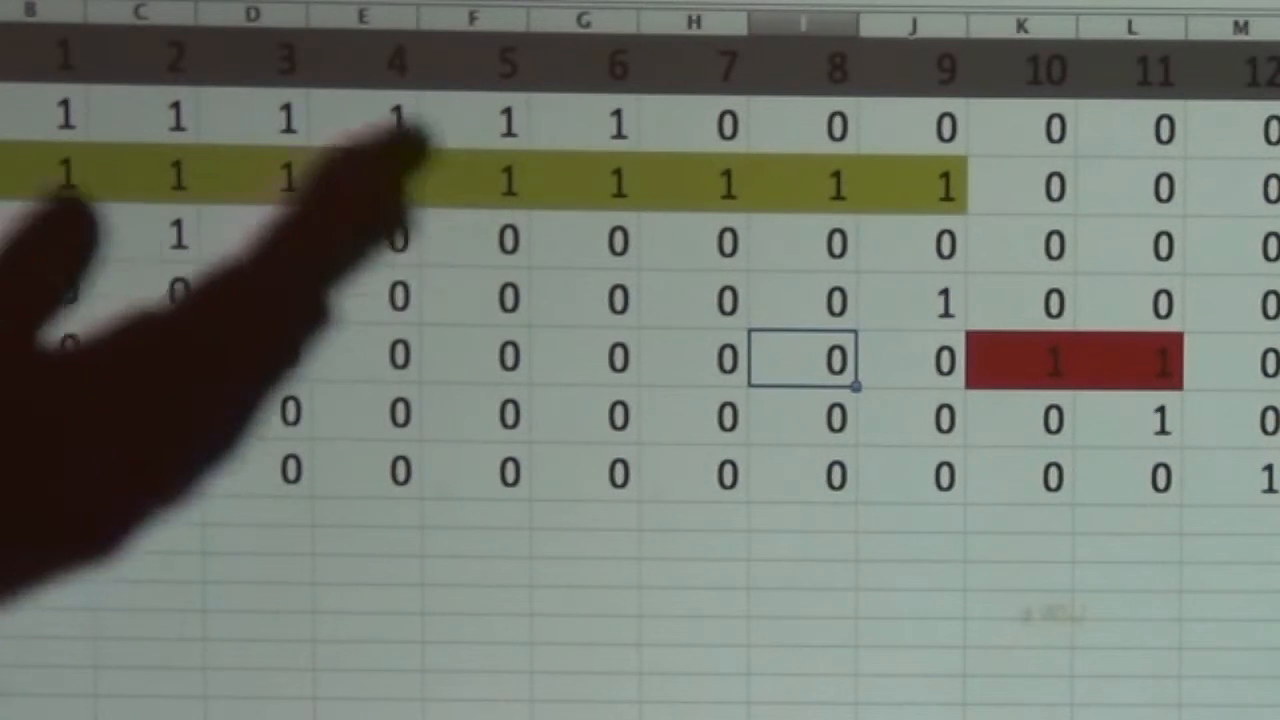
mouse_move(300, 300)
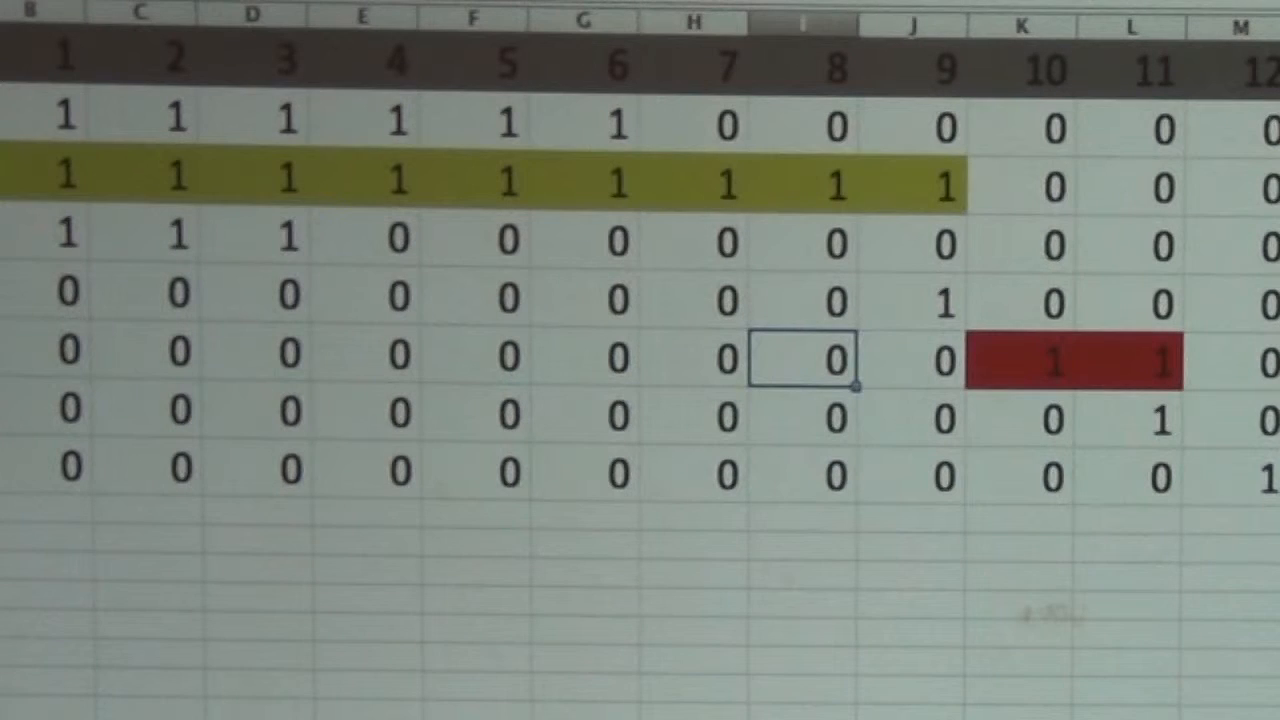